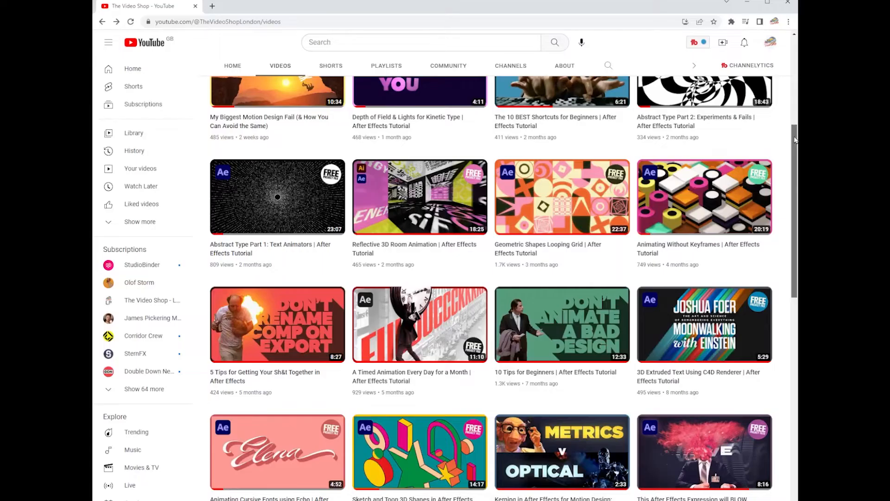
Scroll down the channel's Videos tab to reveal older After Effects tutorials
{"action": "scroll", "scroll_direction": "down", "scroll_amount": 3}
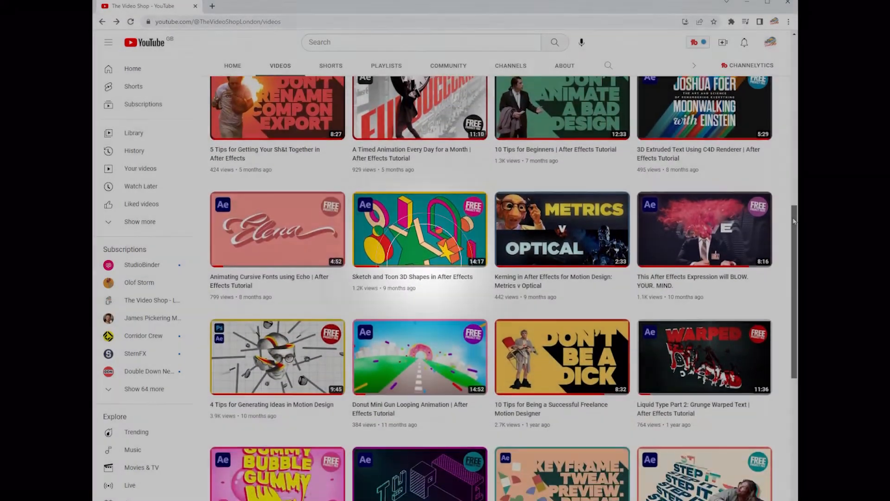
{"action": "scroll", "scroll_direction": "down", "scroll_amount": 3}
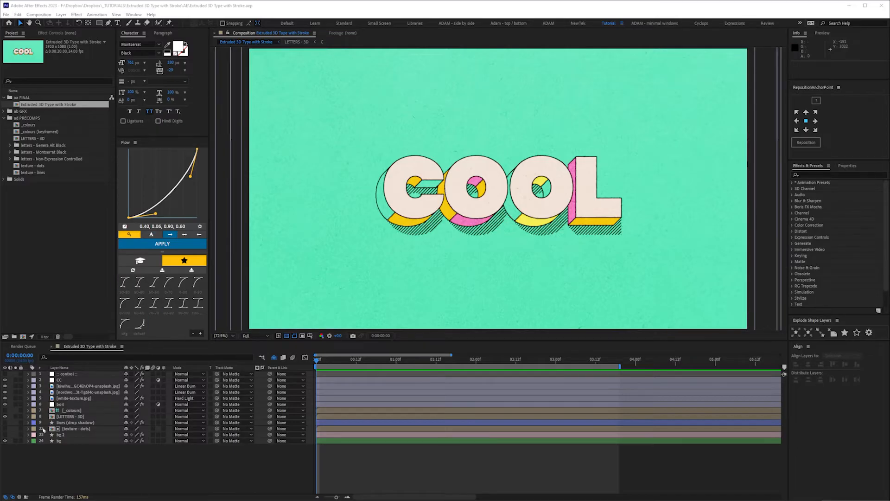
Open the [LETTERS - 3D] precomp layer from the main comp's timeline
{"action": "left_click", "coordinate": [71, 417]}
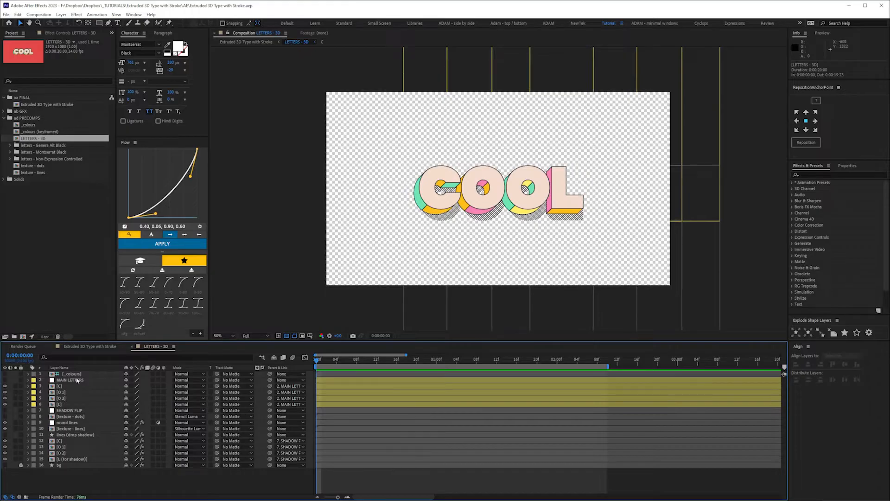
Open the C letter comp and expand the Generic Alt Black and other letter folders
{"action": "left_click", "coordinate": [63, 386]}
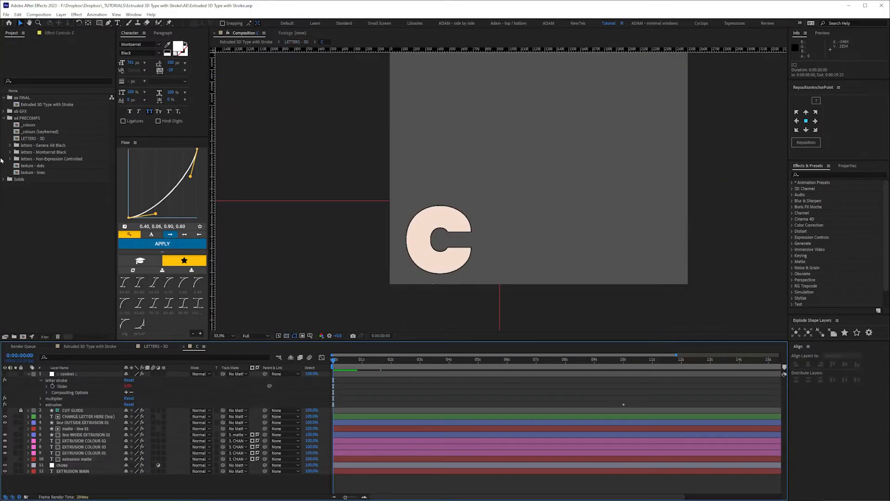
{"action": "left_click", "coordinate": [43, 145]}
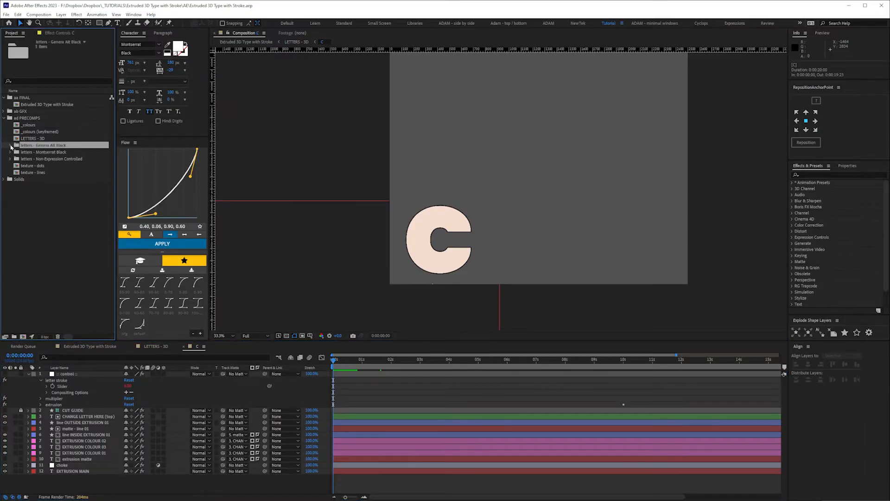
{"action": "left_click", "coordinate": [9, 144]}
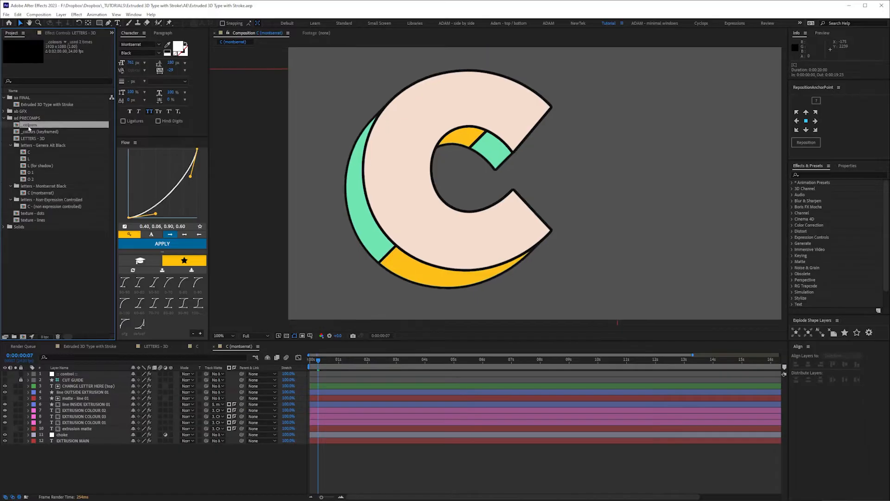
Open the _colours swatch comp, then the C - (non expression controlled) comp
{"action": "double_click", "coordinate": [30, 125]}
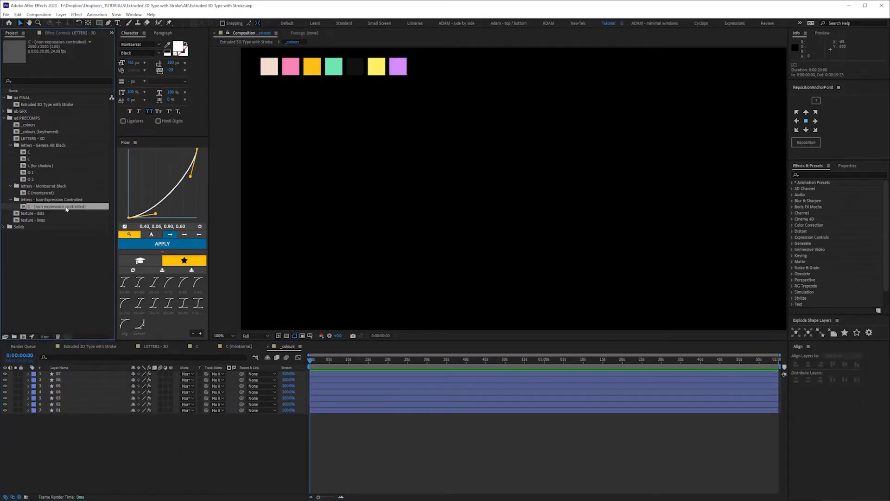
{"action": "double_click", "coordinate": [59, 206]}
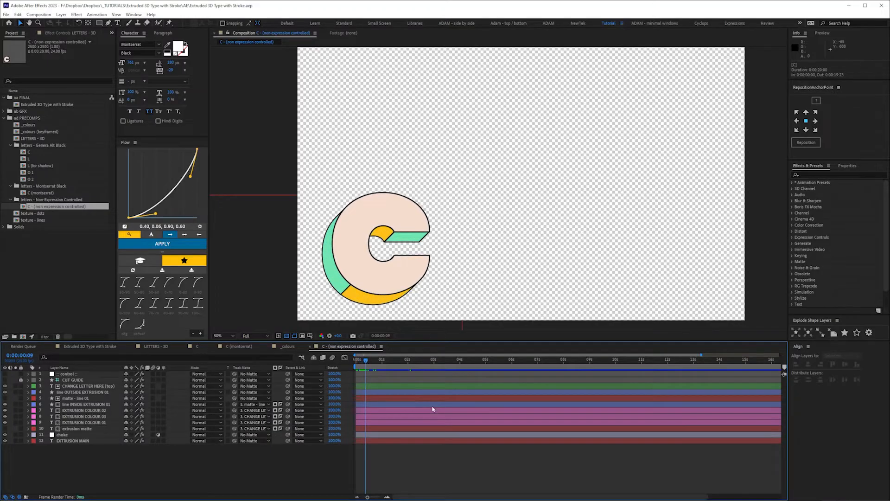
Show only the EXTRUSION MAIN layer and select it to view its effects
{"action": "left_click", "coordinate": [71, 440]}
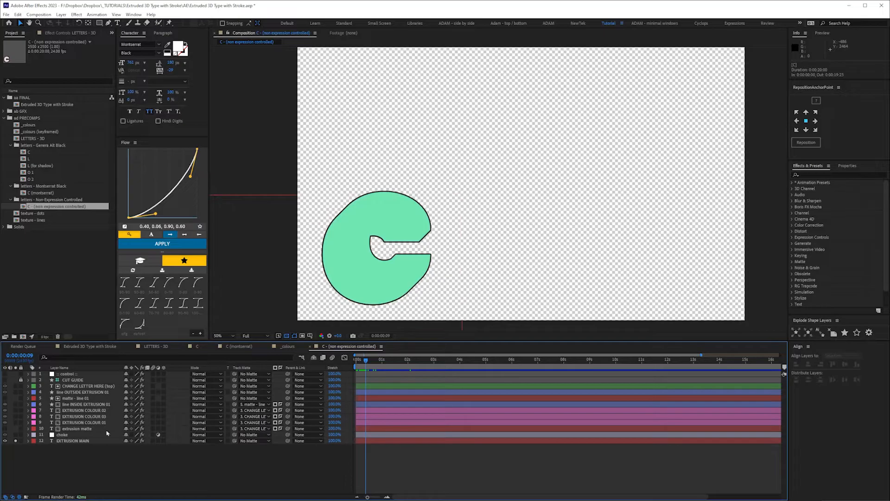
{"action": "left_click", "coordinate": [72, 441]}
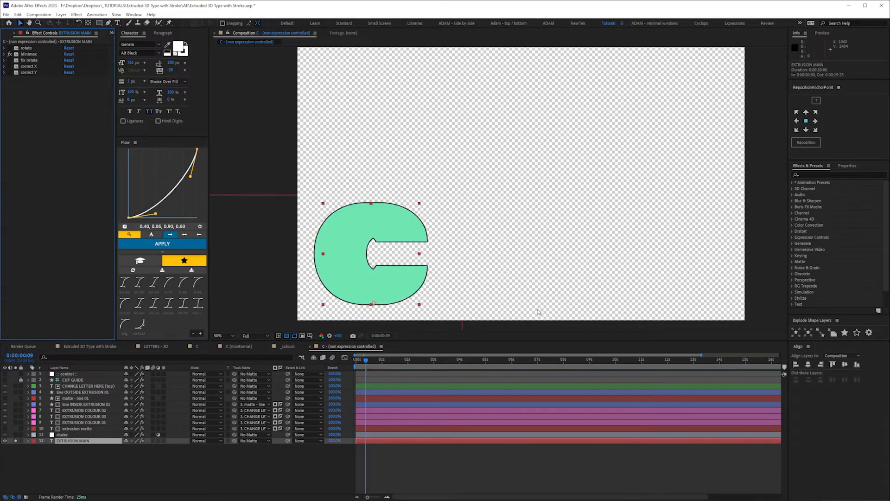
Expand the Minimax effect and set its Direction to Just Horizontal
{"action": "left_click", "coordinate": [424, 358]}
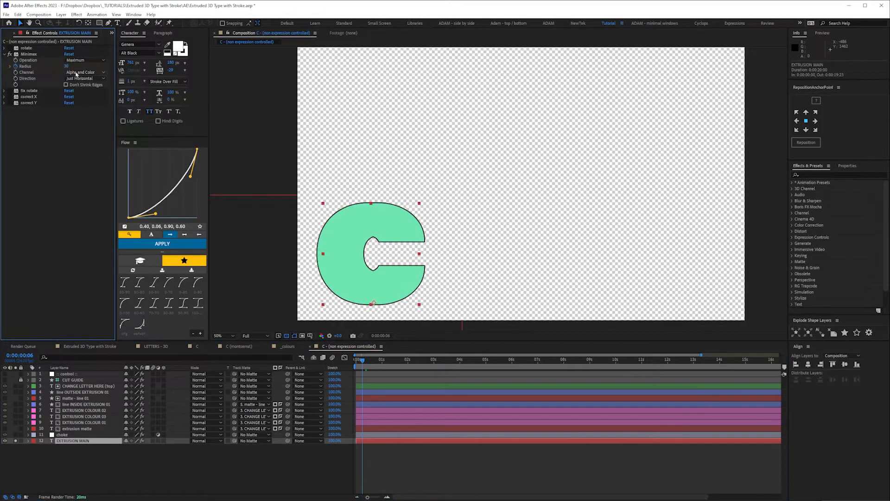
{"action": "left_click", "coordinate": [84, 78]}
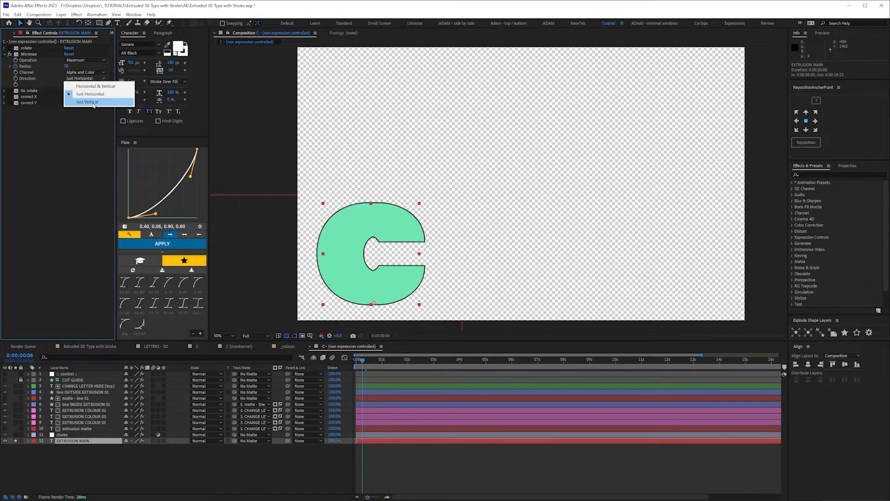
{"action": "left_click", "coordinate": [86, 101]}
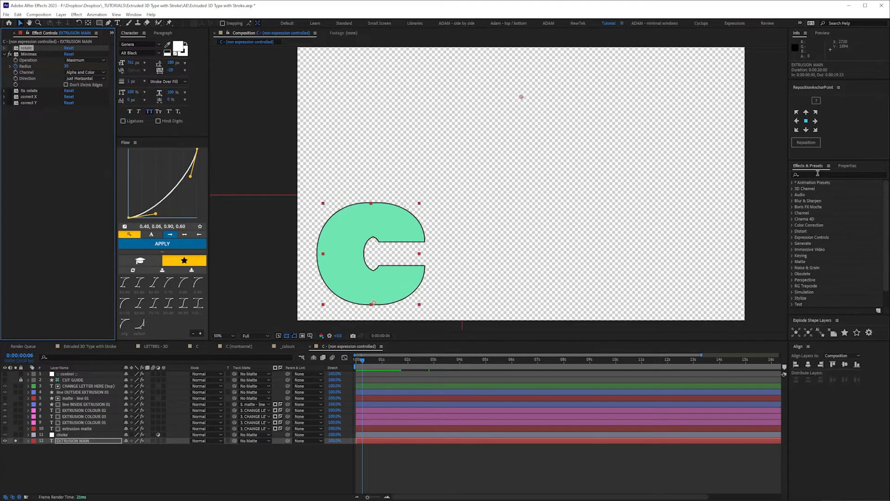
Search 'transfo' in Effects & Presets to find the Transform effect
{"action": "type", "text": "transform"}
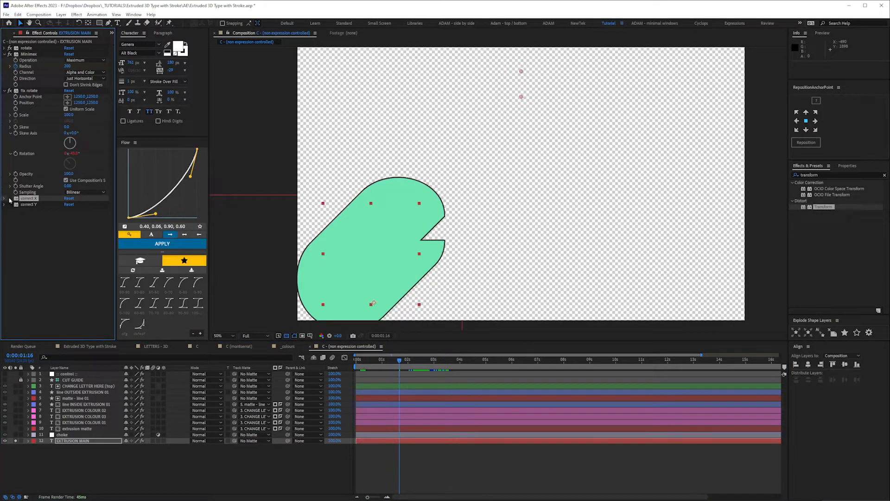
Collapse the EXTRUSION MAIN layer's effect settings in Effect Controls
{"action": "left_click", "coordinate": [5, 198]}
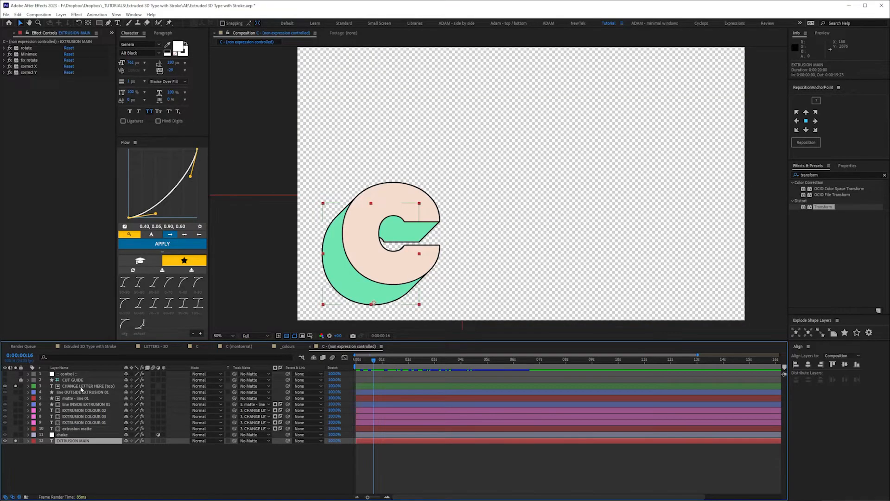
{"action": "left_click", "coordinate": [88, 385]}
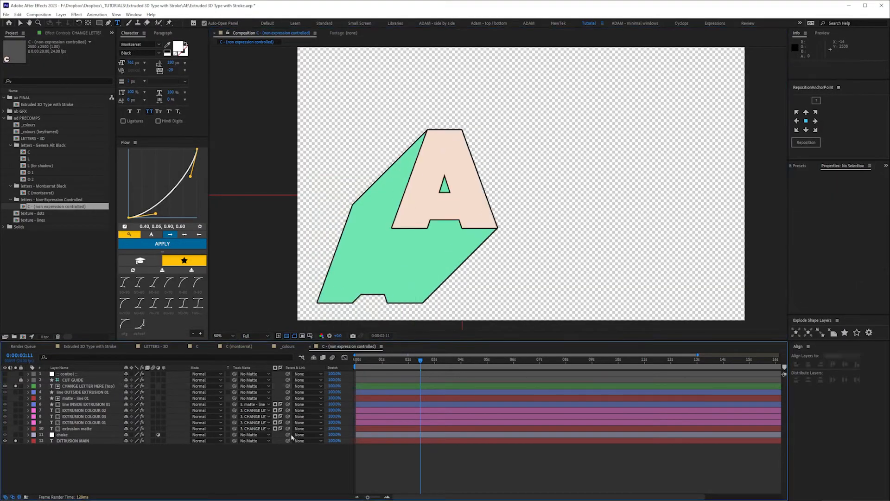
{"action": "left_click", "coordinate": [392, 358]}
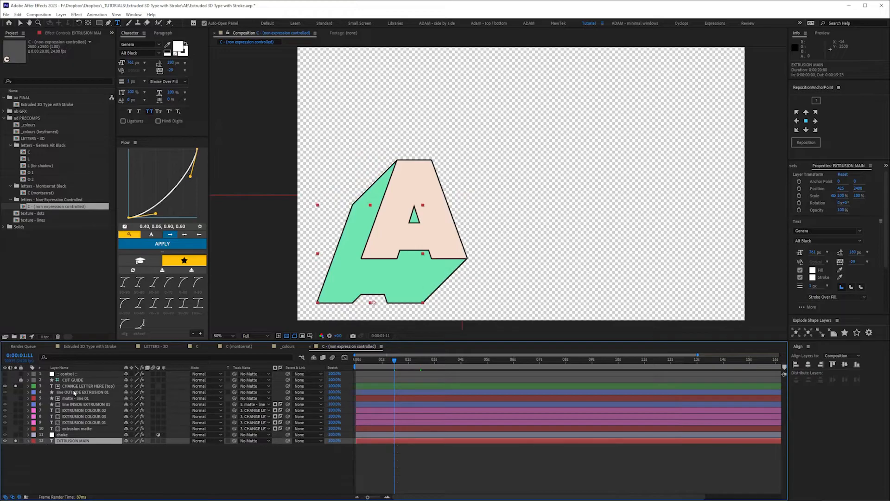
{"action": "left_click", "coordinate": [88, 385]}
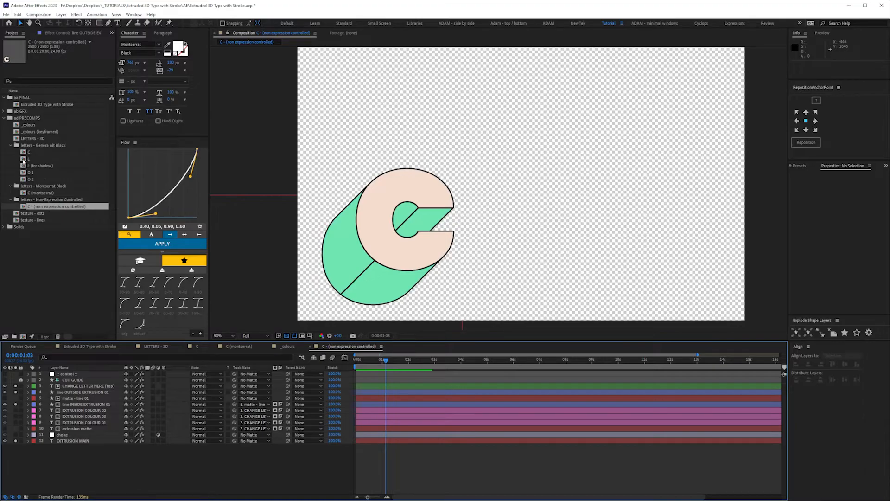
View the L comp's line INSIDE EXTRUSION 01 layer, then return to the non-expression C comp
{"action": "double_click", "coordinate": [26, 159]}
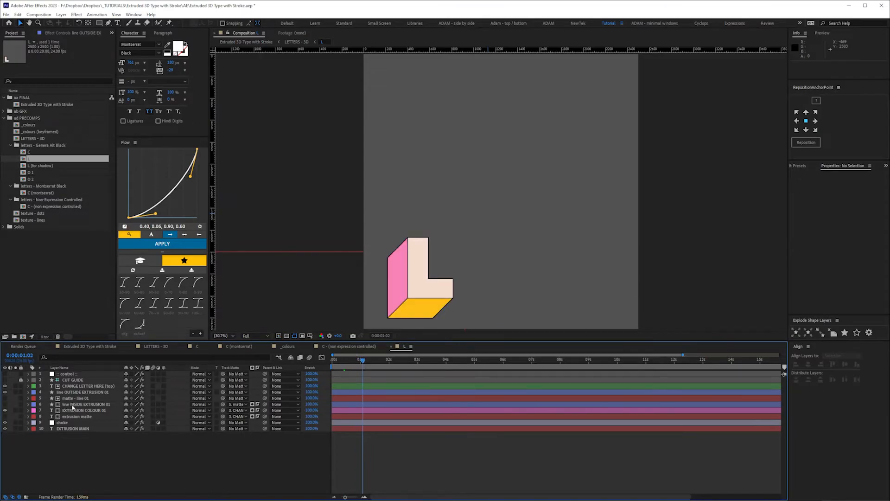
{"action": "left_click", "coordinate": [88, 404]}
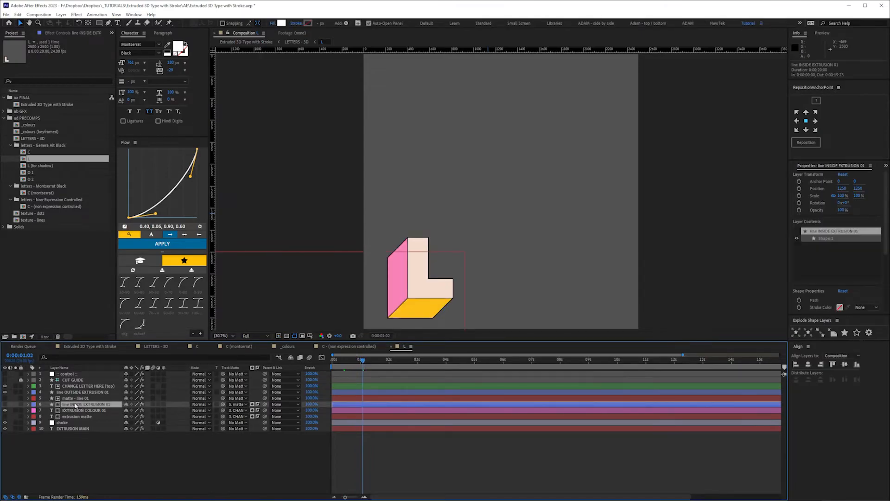
{"action": "left_click", "coordinate": [85, 391]}
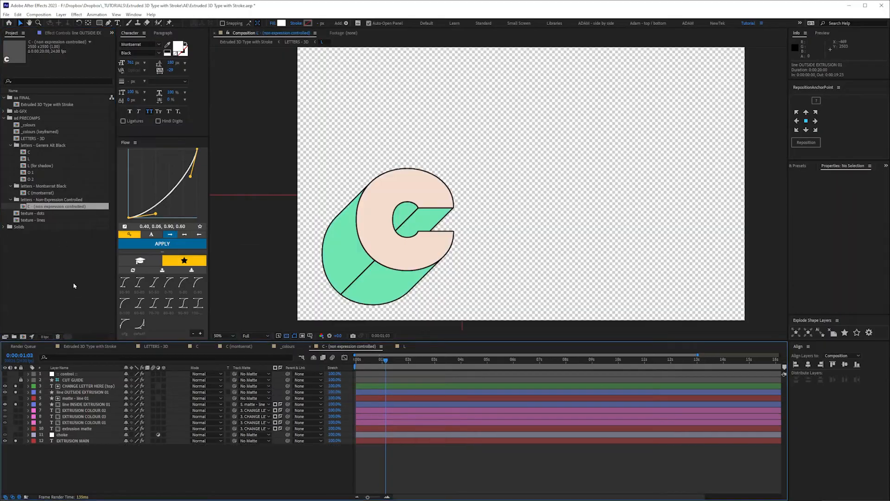
{"action": "left_click", "coordinate": [85, 404]}
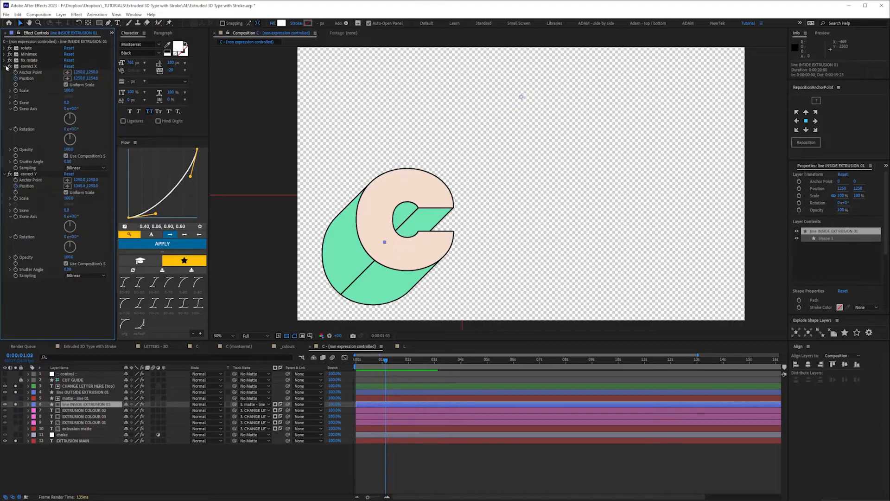
{"action": "left_click", "coordinate": [5, 66]}
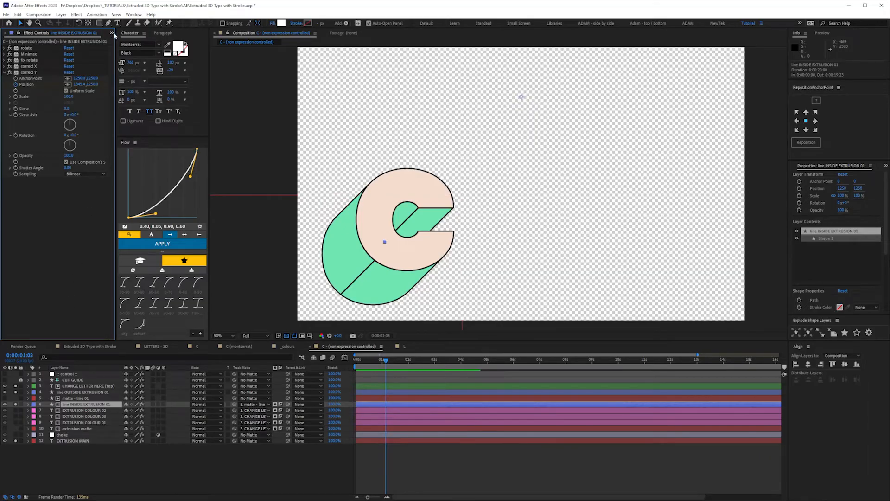
{"action": "left_click", "coordinate": [11, 32]}
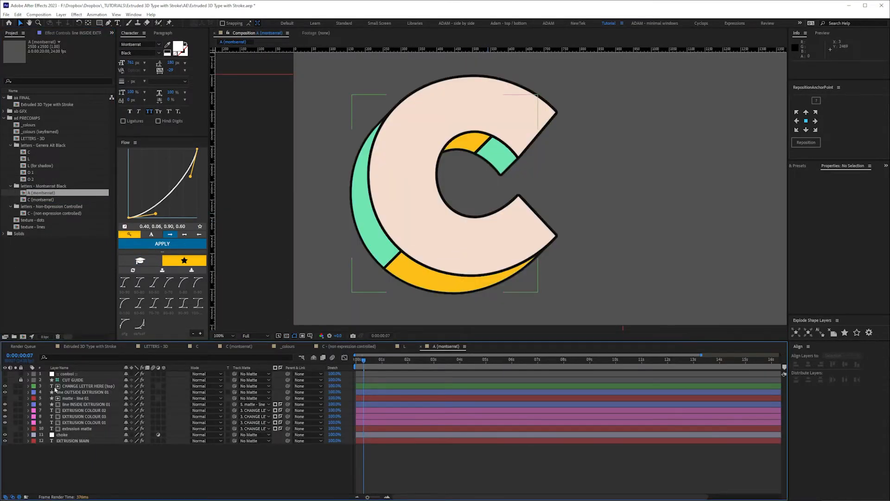
Select the CHANGE LETTER HERE text layer, then the line OUTSIDE EXTRUSION 01 layer
{"action": "left_click", "coordinate": [89, 385]}
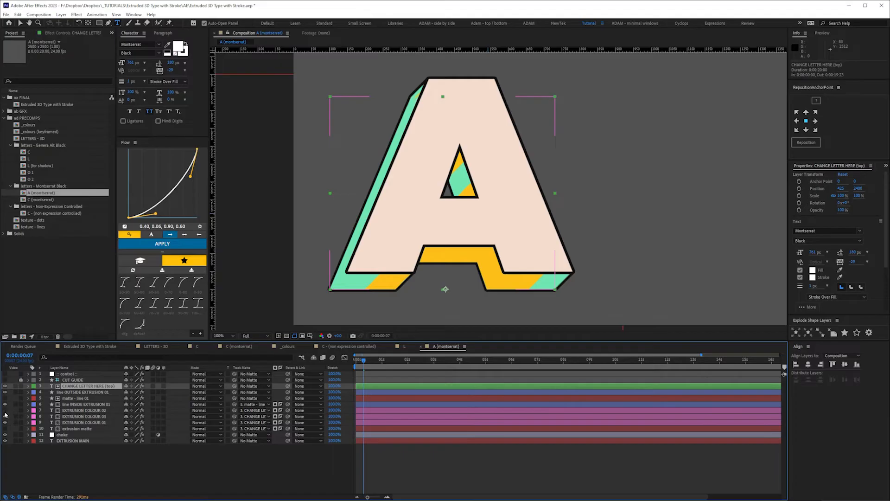
{"action": "left_click", "coordinate": [88, 404]}
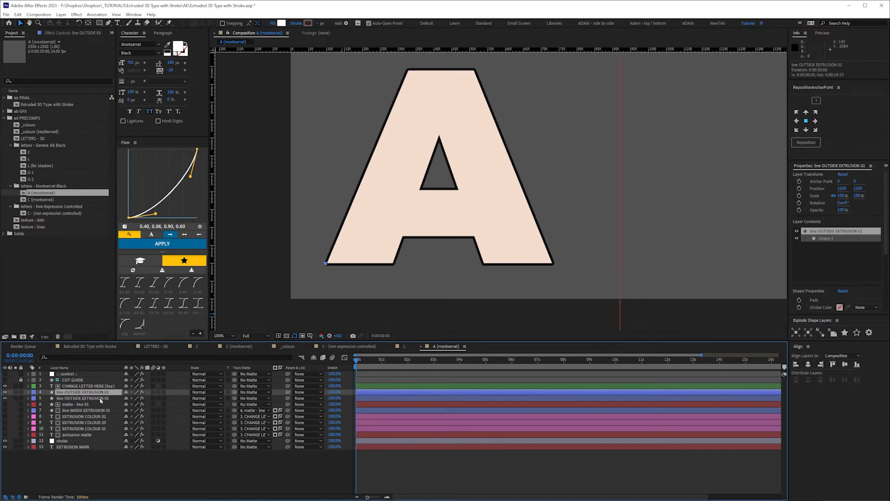
Select the duplicated outside extrusion line layer for the A
{"action": "left_click", "coordinate": [27, 392]}
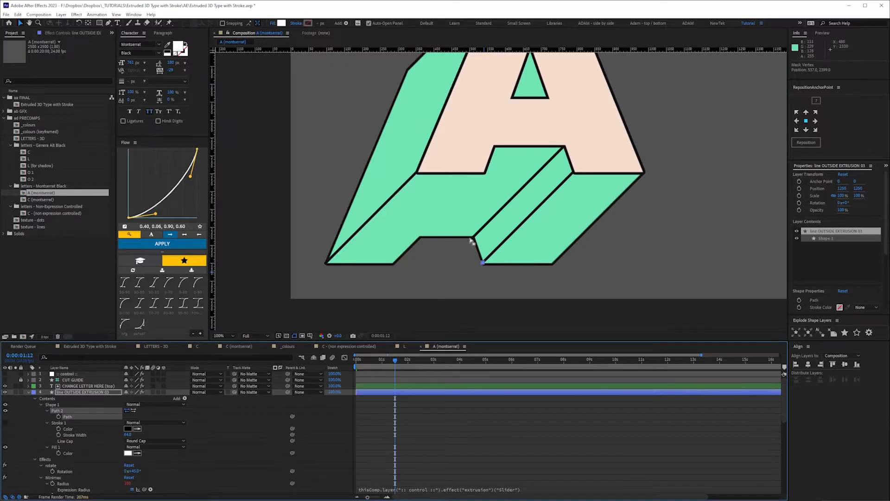
{"action": "mouse_move", "coordinate": [410, 355]}
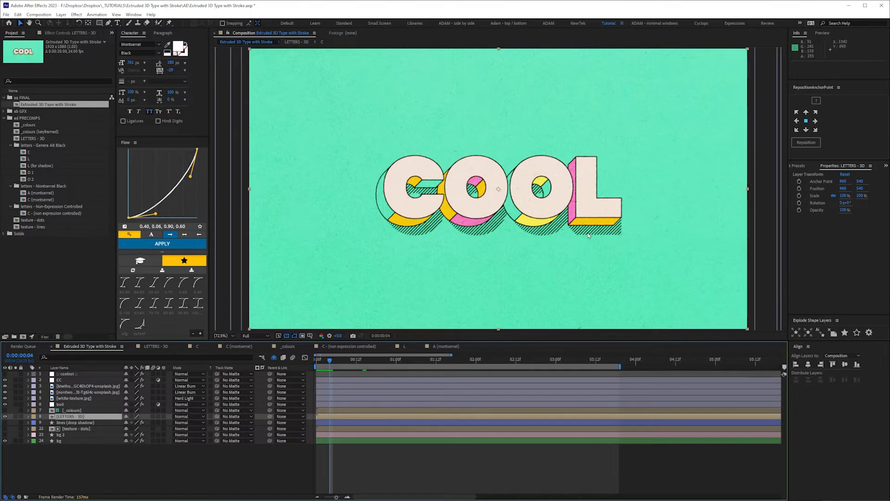
Open the nested LETTERS - 3D precomp and select the first extrusion colour layer
{"action": "double_click", "coordinate": [55, 212]}
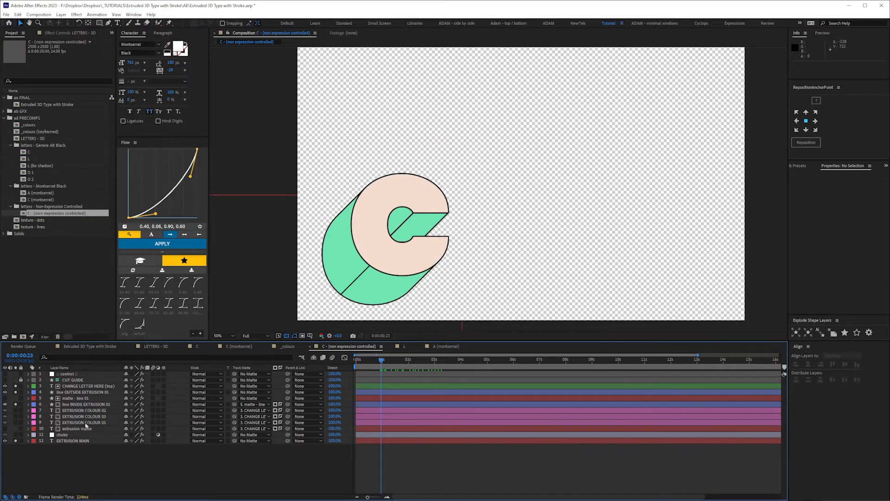
{"action": "left_click", "coordinate": [85, 422]}
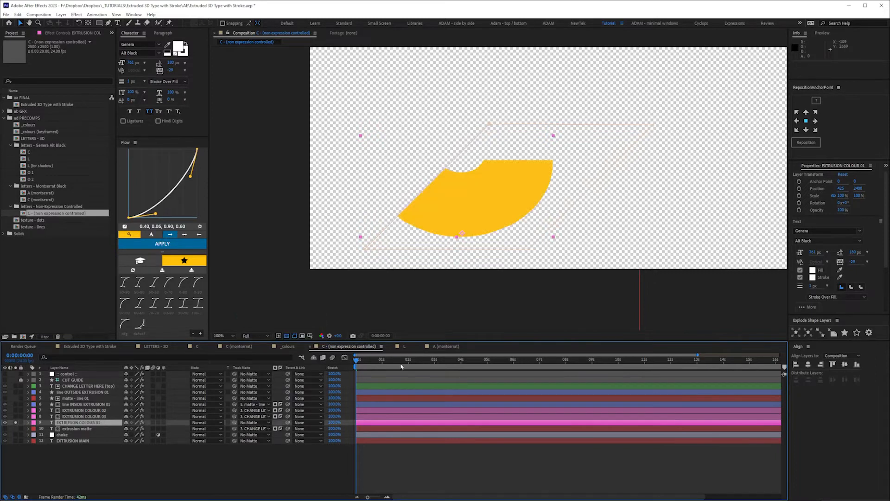
Inspect the extrusion and matte layers in the C (non expression controlled) layer stack
{"action": "left_click", "coordinate": [380, 359]}
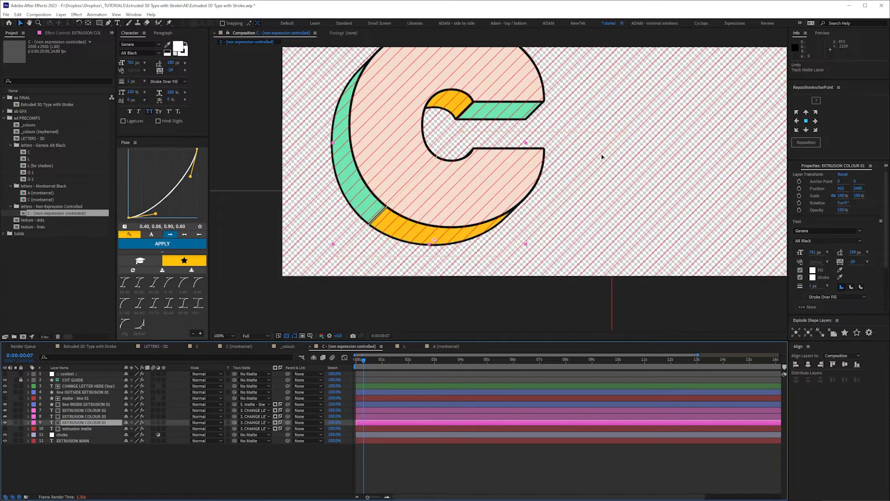
{"action": "left_click", "coordinate": [85, 417]}
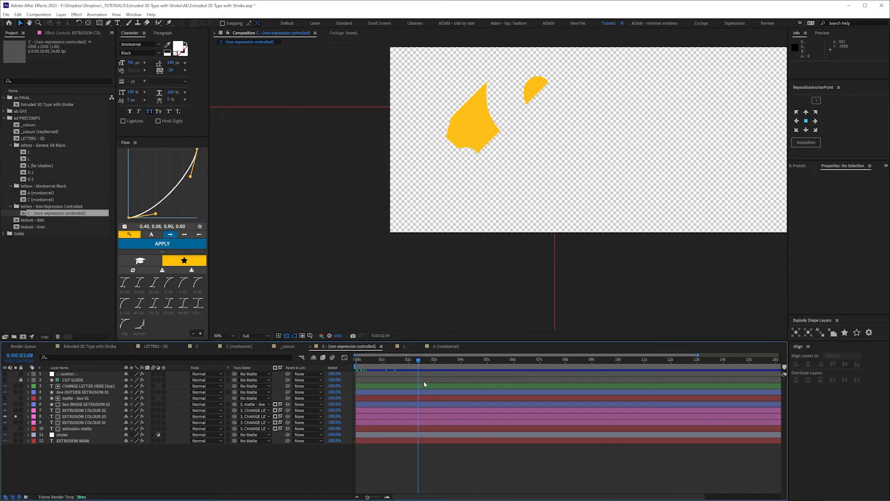
{"action": "left_click", "coordinate": [85, 410]}
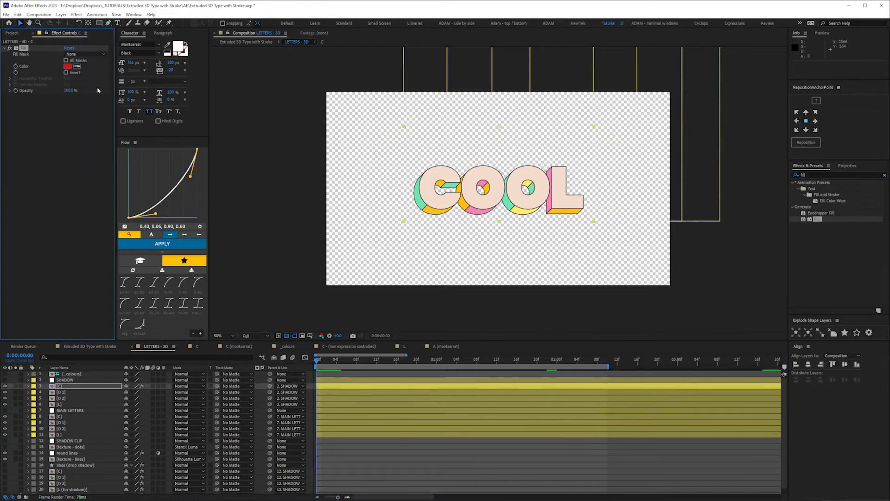
Check the SHADOW layers' Fill effect, then open the L (for shadow) precomp
{"action": "left_click", "coordinate": [66, 66]}
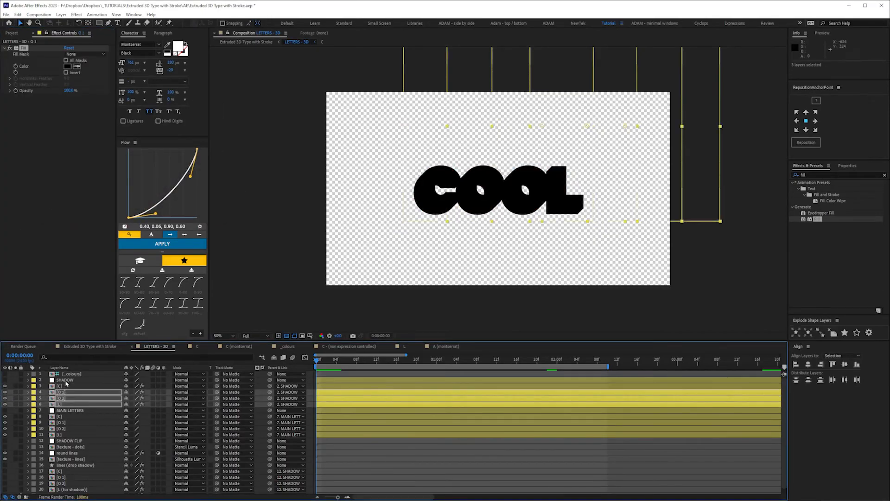
{"action": "left_click", "coordinate": [65, 379]}
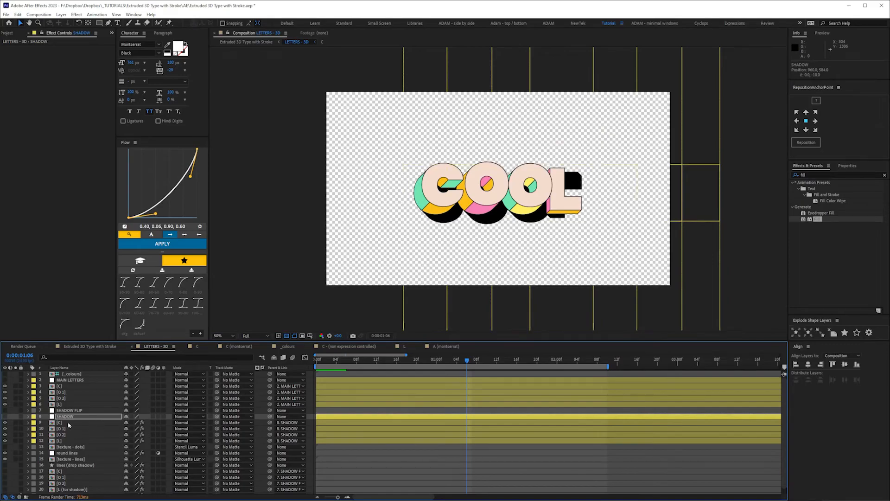
{"action": "left_click", "coordinate": [66, 428]}
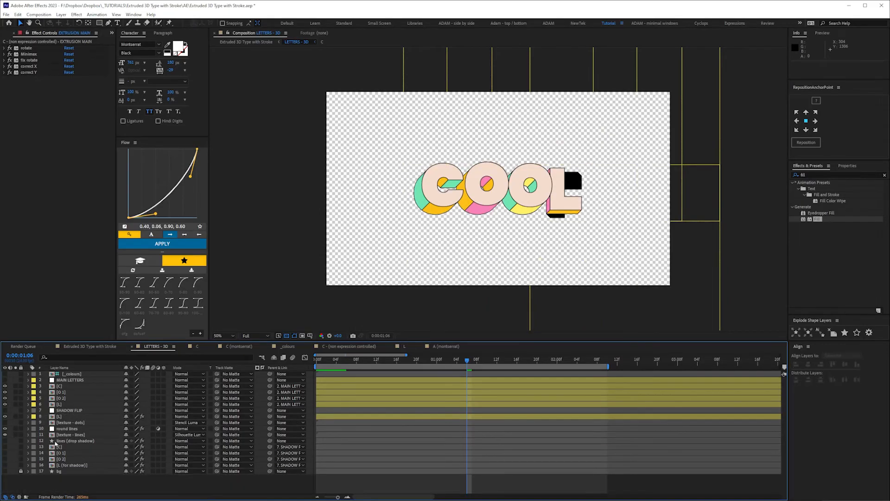
{"action": "left_click", "coordinate": [60, 417]}
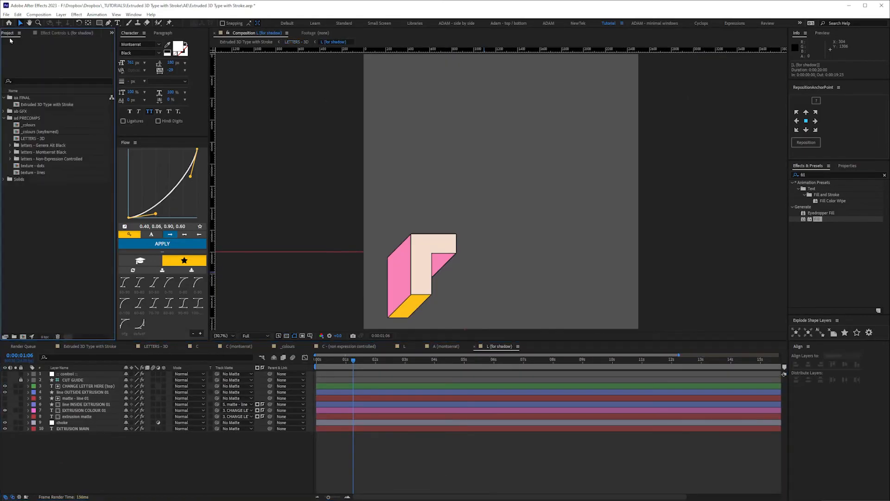
{"action": "left_click", "coordinate": [10, 144]}
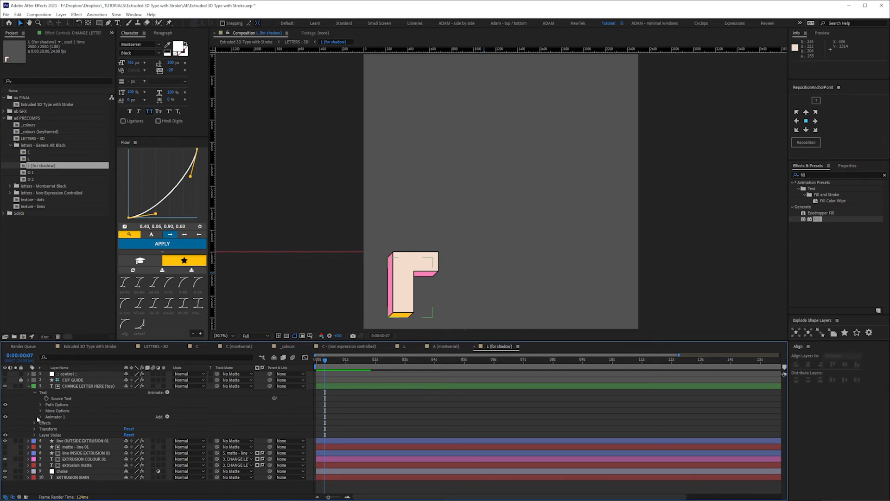
{"action": "left_click", "coordinate": [40, 417]}
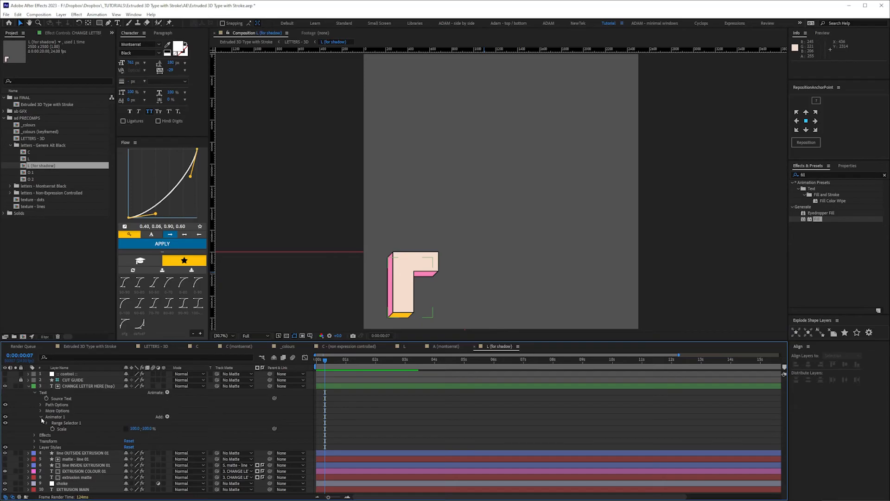
{"action": "left_click", "coordinate": [40, 410]}
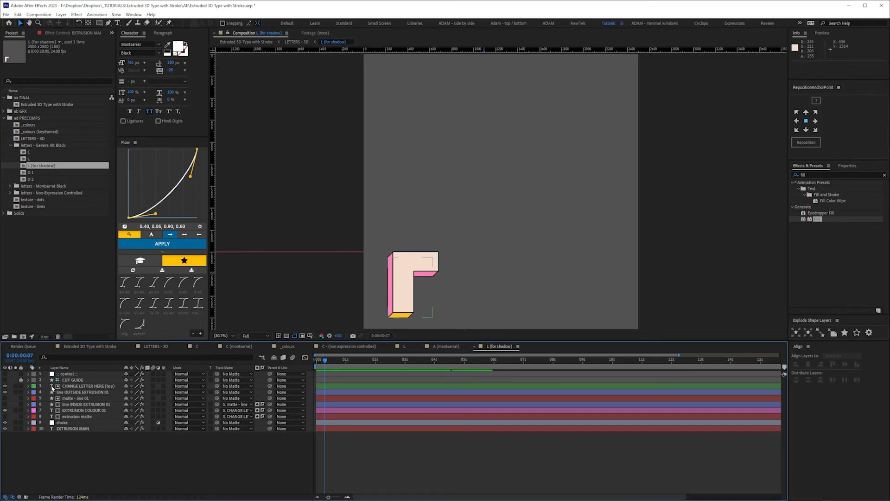
{"action": "left_click", "coordinate": [88, 386]}
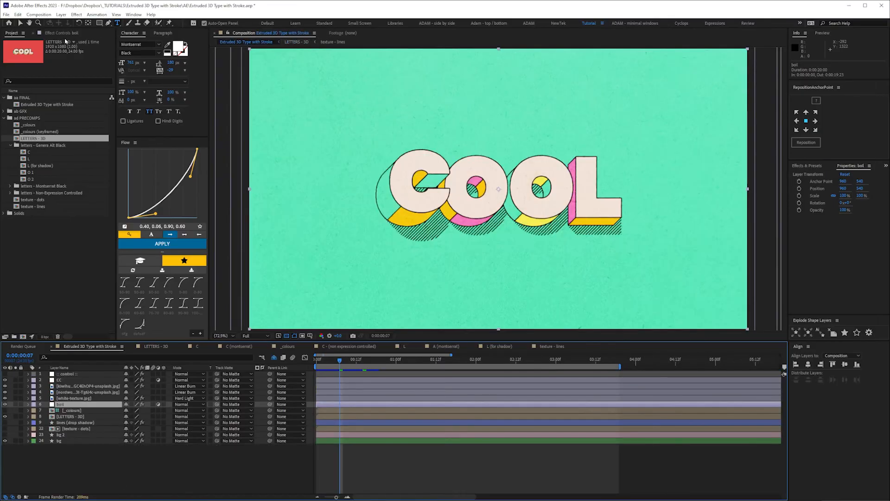
Locate the individual letter compositions in the Project panel
{"action": "left_click", "coordinate": [63, 32]}
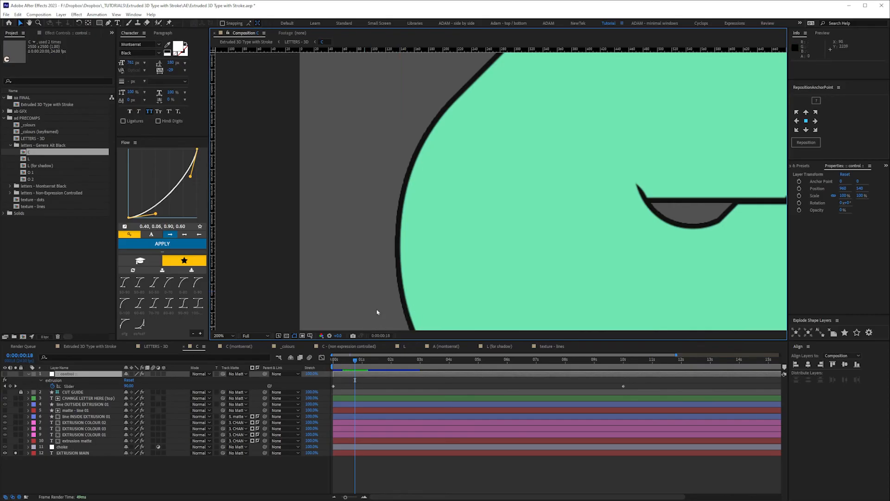
Zoom out on the C letter and check the control layer's extrusion slider
{"action": "left_click", "coordinate": [220, 335]}
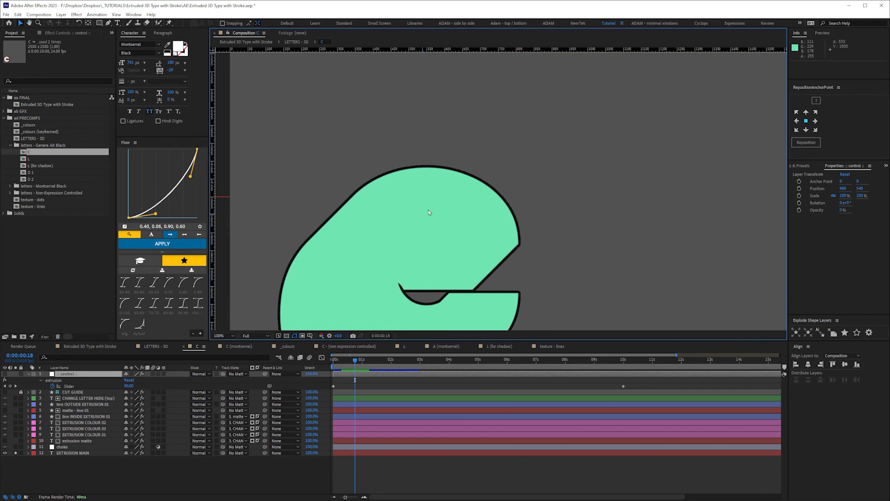
{"action": "left_click", "coordinate": [220, 334]}
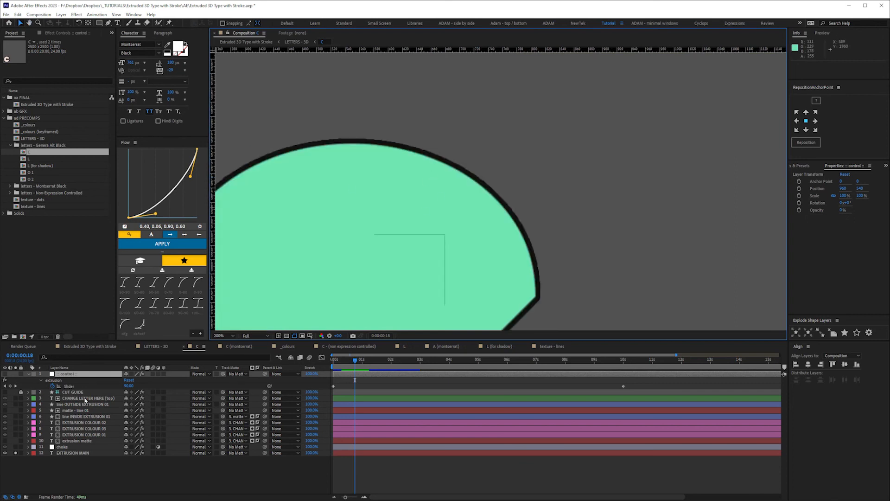
{"action": "left_click", "coordinate": [79, 397]}
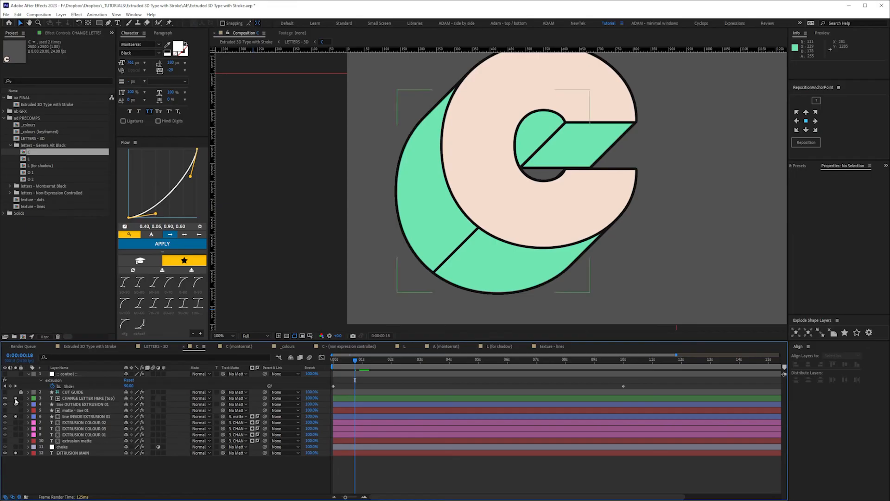
{"action": "left_click", "coordinate": [84, 398]}
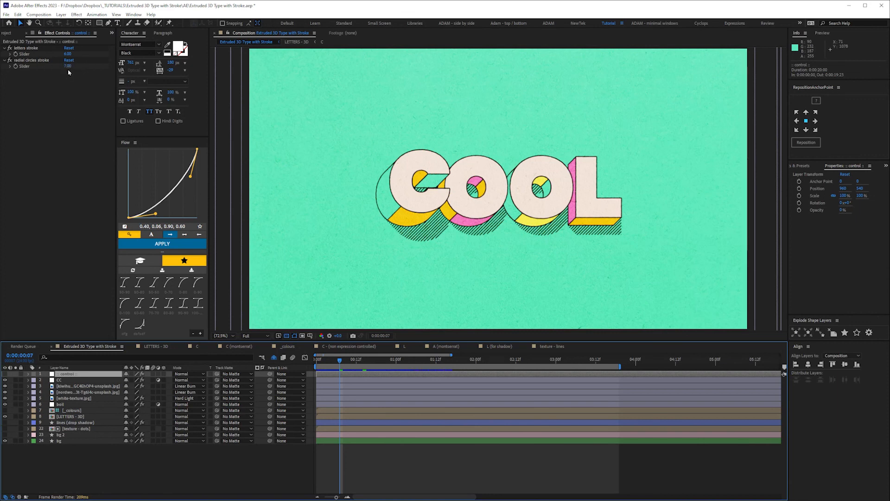
Move the playhead to a later frame showing longer extrusions and hatched shadows
{"action": "left_click", "coordinate": [369, 359]}
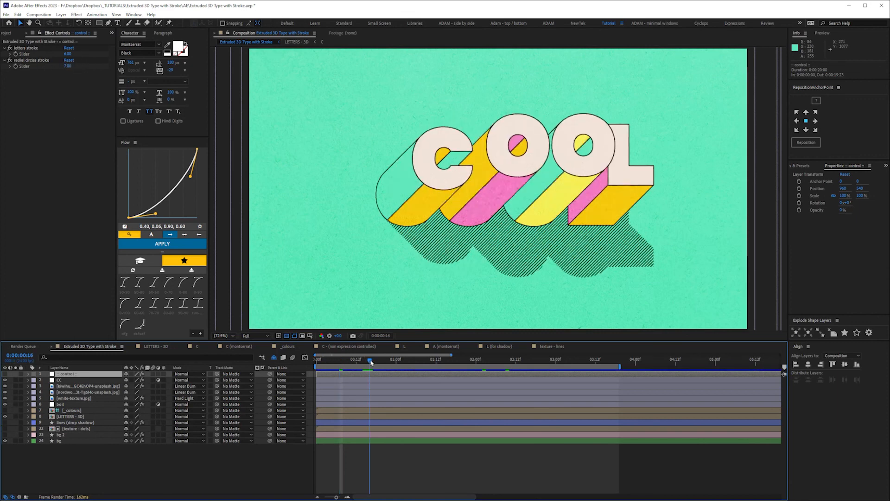